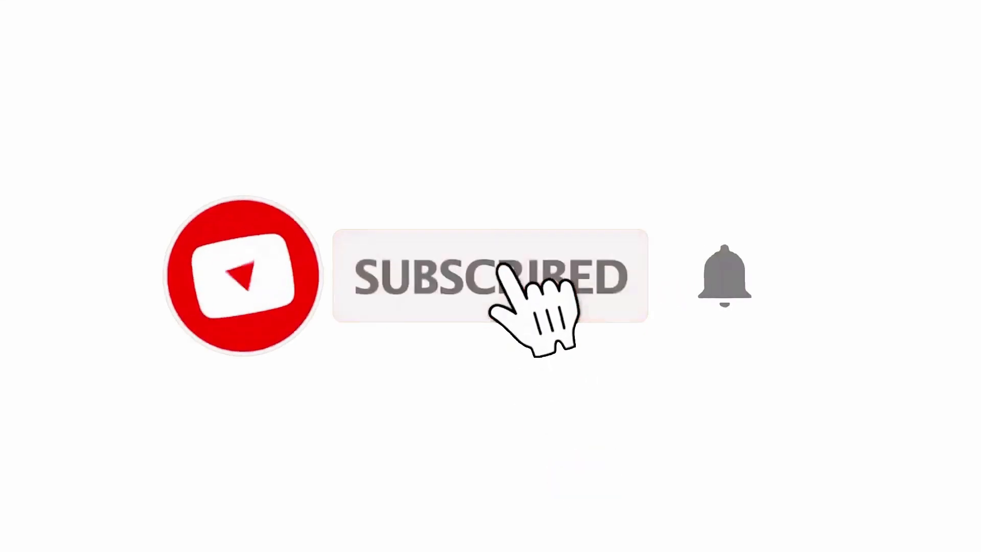
# Subscribe to the channel and switch on the notification bell in the intro animation
pyautogui.click(724, 274)
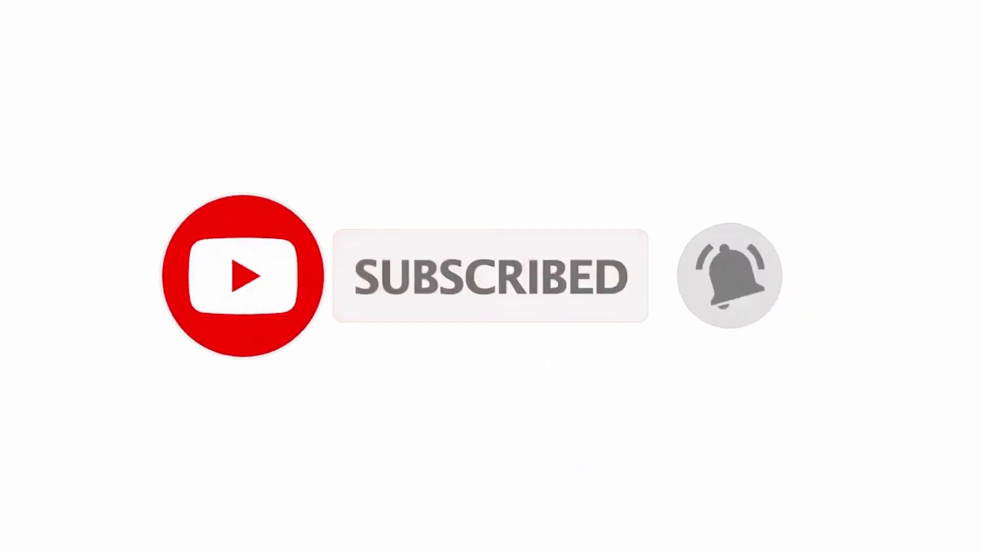